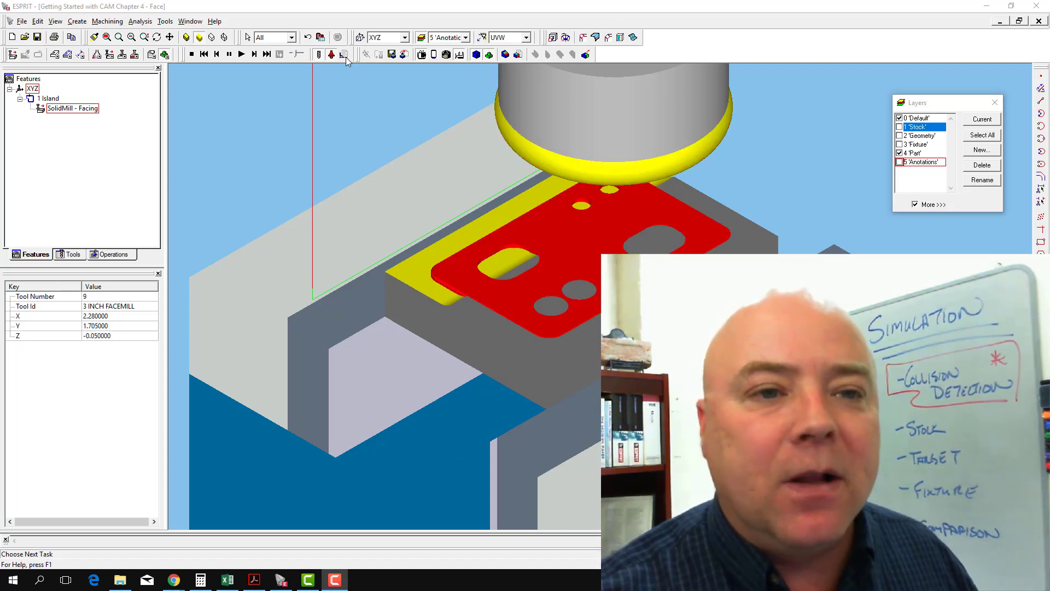
Step: Bring up the simulation Parameters dialog from the simulation toolbar
{"action": "left_click", "coordinate": [345, 54]}
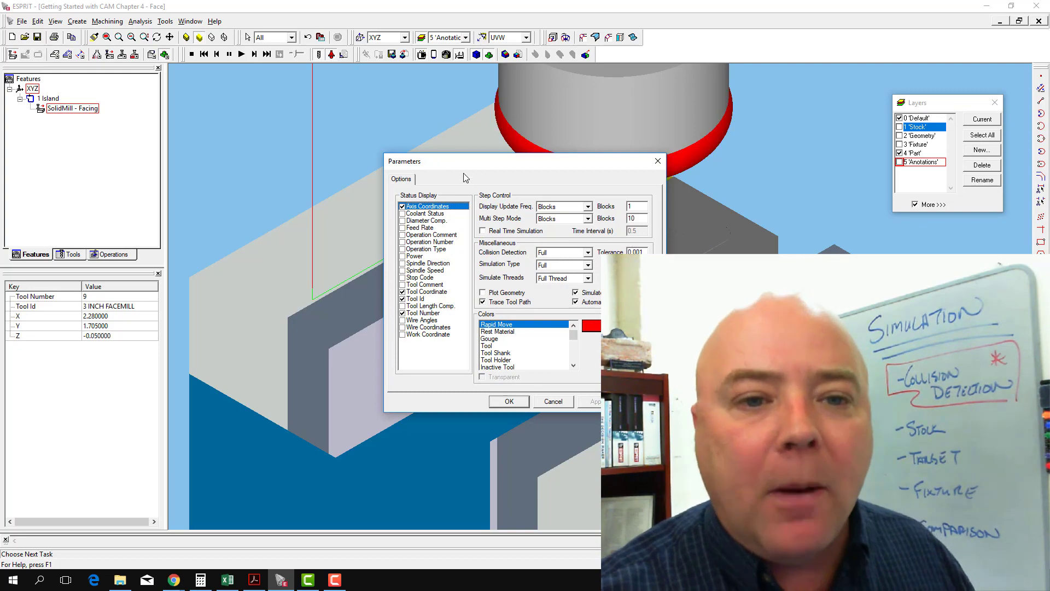
Step: Enable Real Time Simulation (0.5 s interval), leaving Collision Detection and Simulation Type at Full
{"action": "left_click_drag", "start_coordinate": [526, 161], "coordinate": [255, 85]}
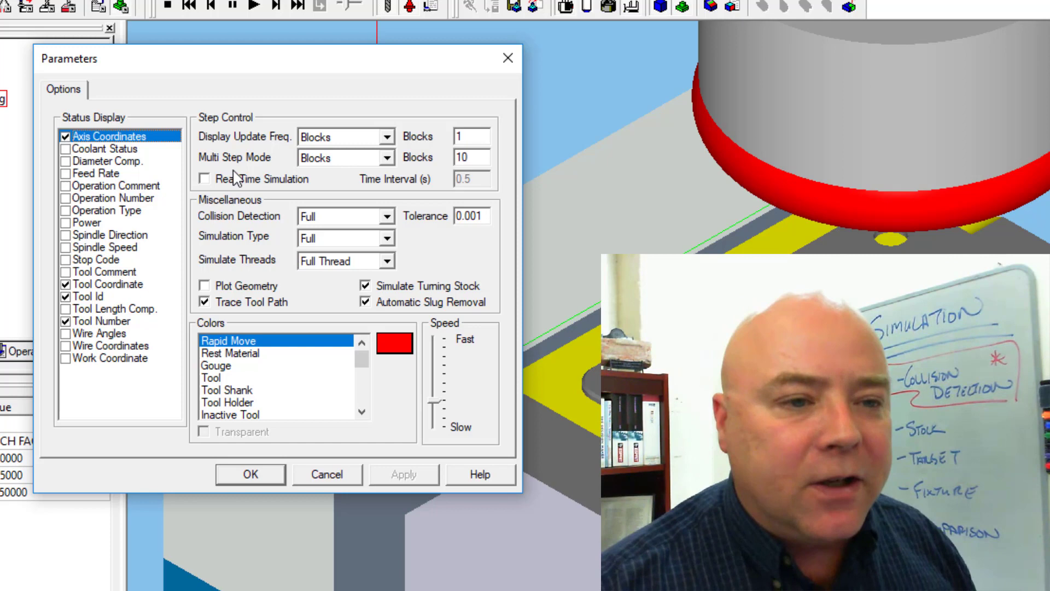
{"action": "left_click", "coordinate": [204, 179]}
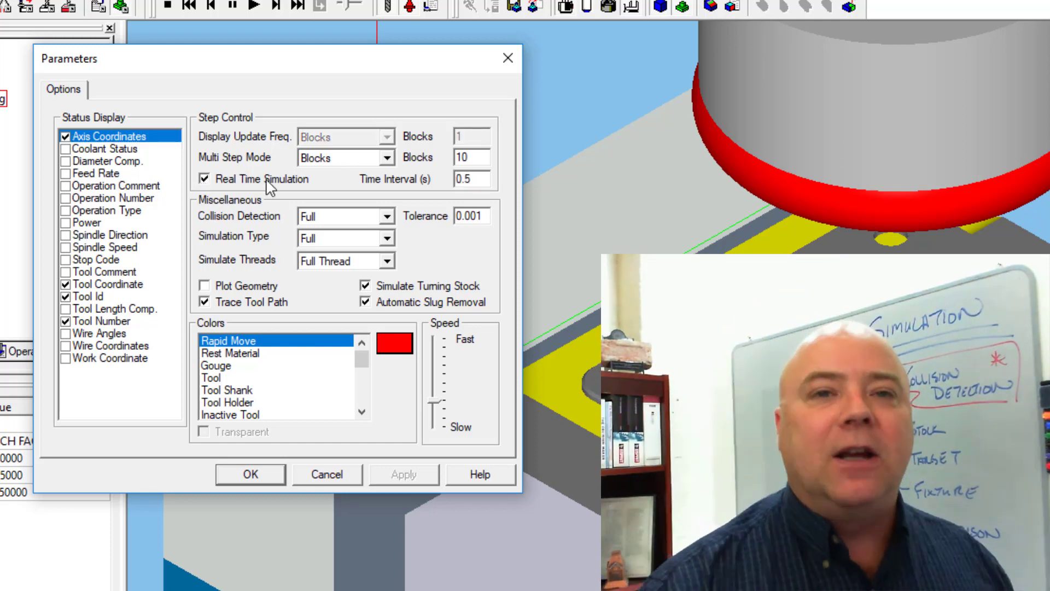